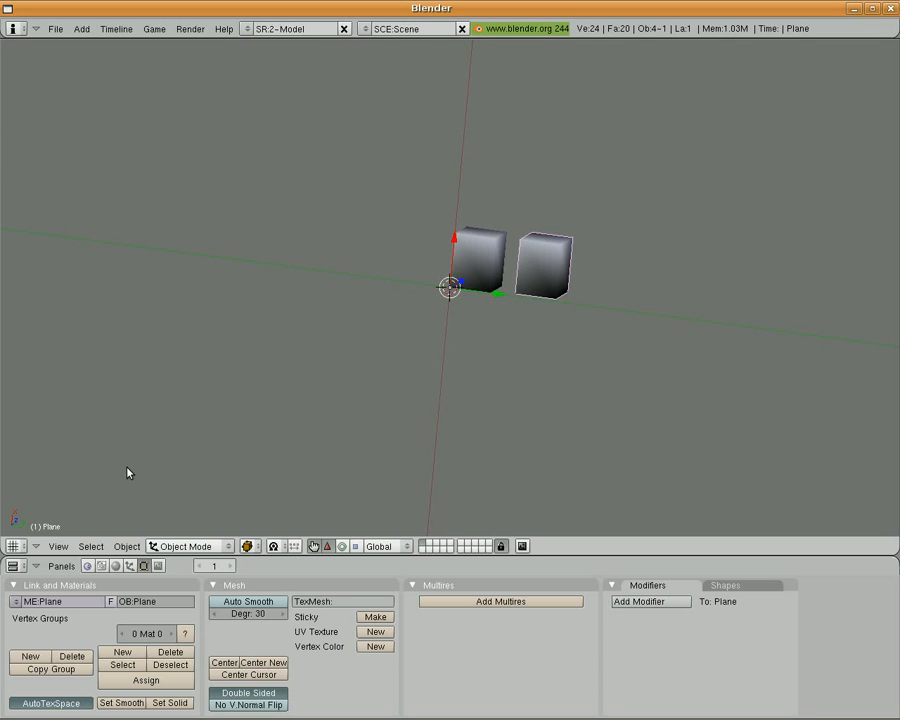
mouse_move(332, 390)
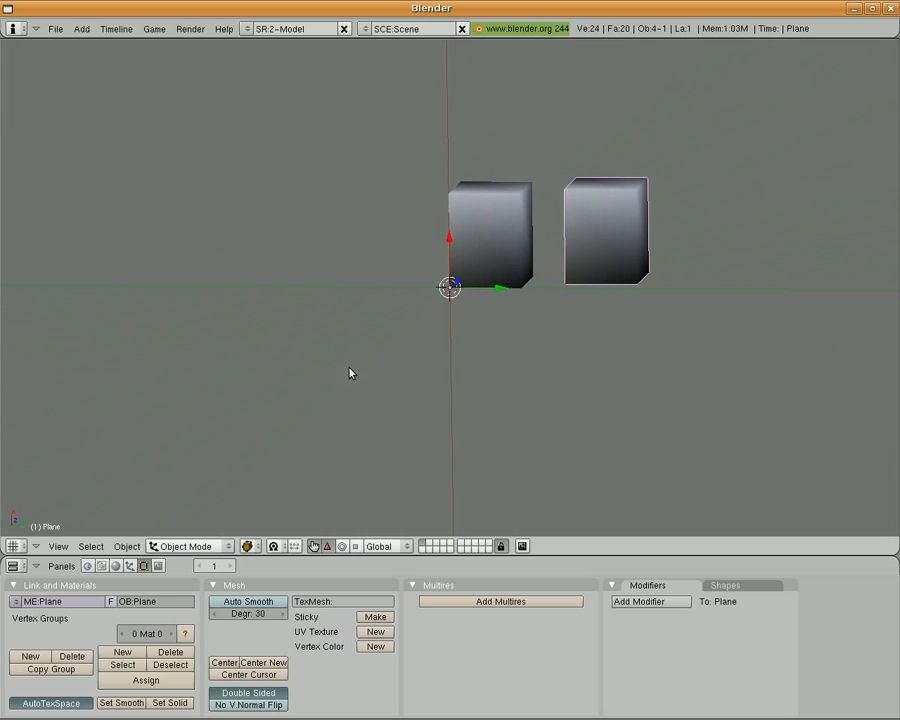
mouse_move(610, 290)
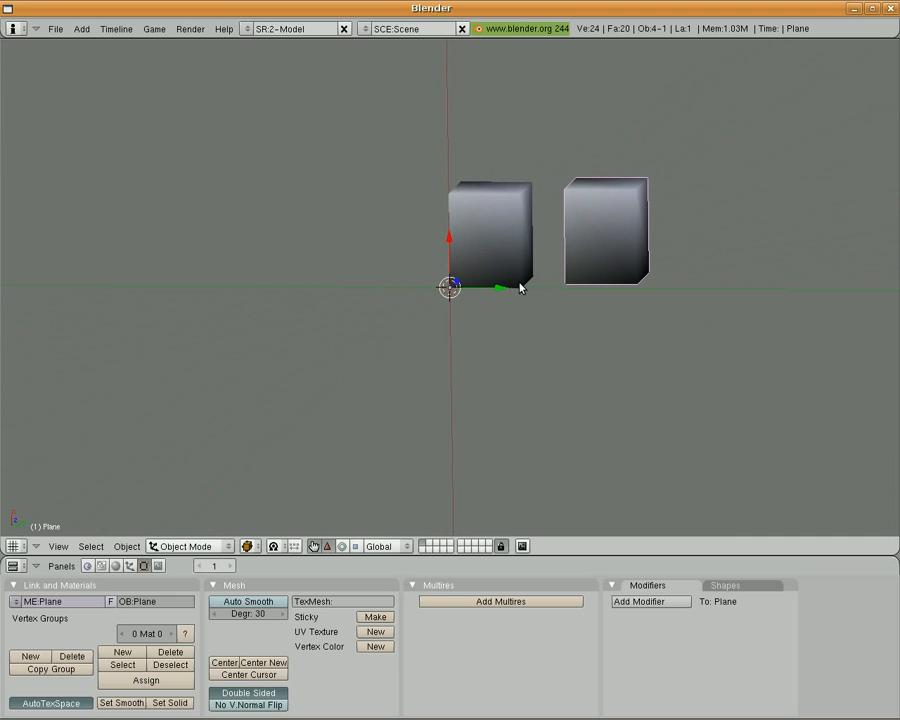
mouse_move(532, 250)
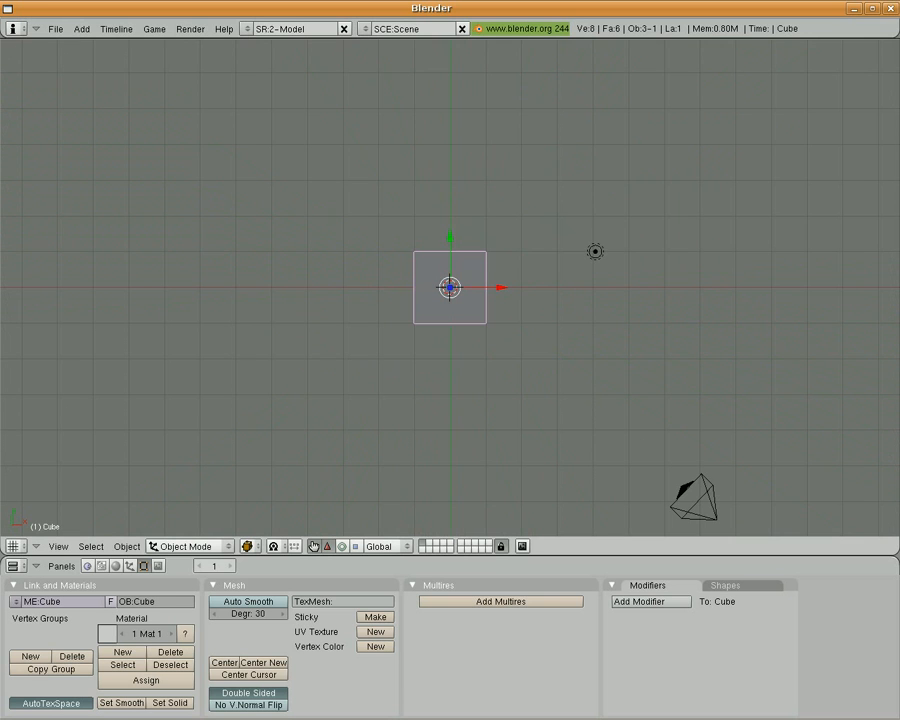
mouse_move(502, 276)
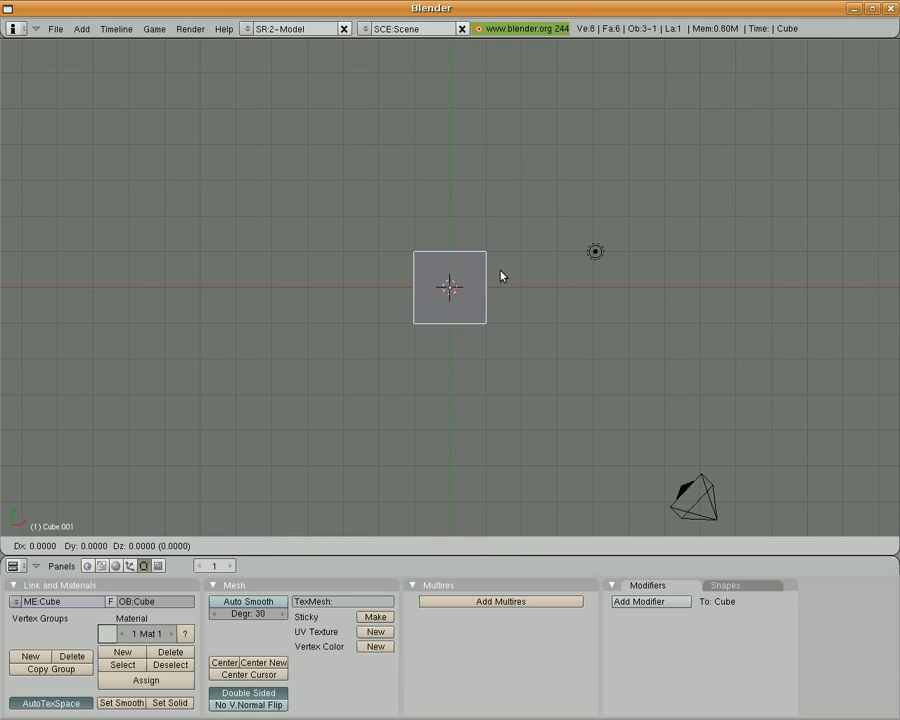
Step: Drag the duplicated cube sideways along X so it sits beside the original
left_click_drag(448, 288, 552, 288)
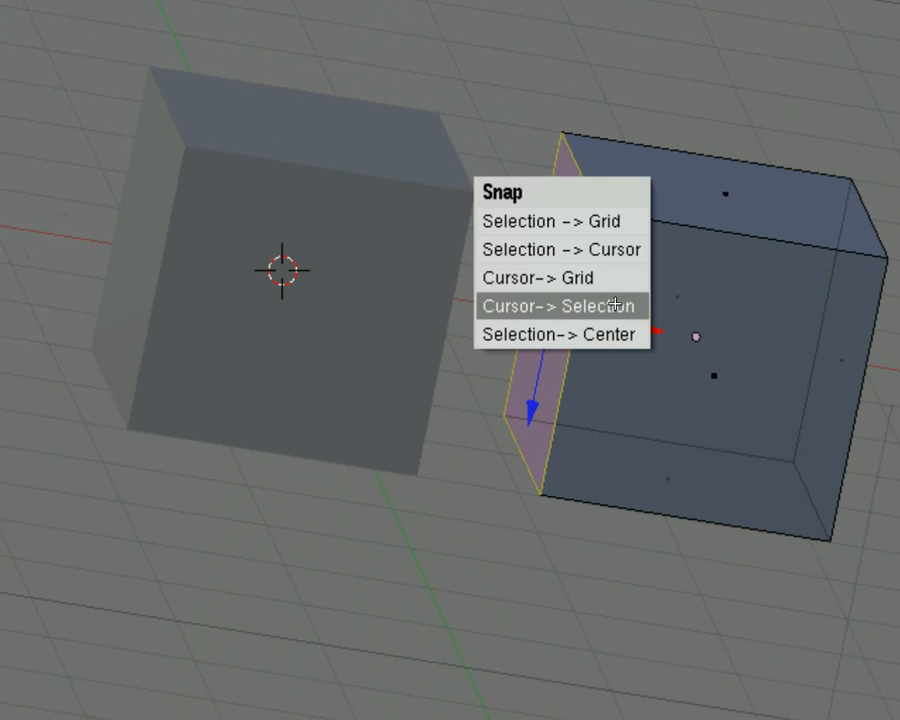
Step: Snap the 3D cursor to the right cube's inner face via Cursor -> Selection
left_click(560, 304)
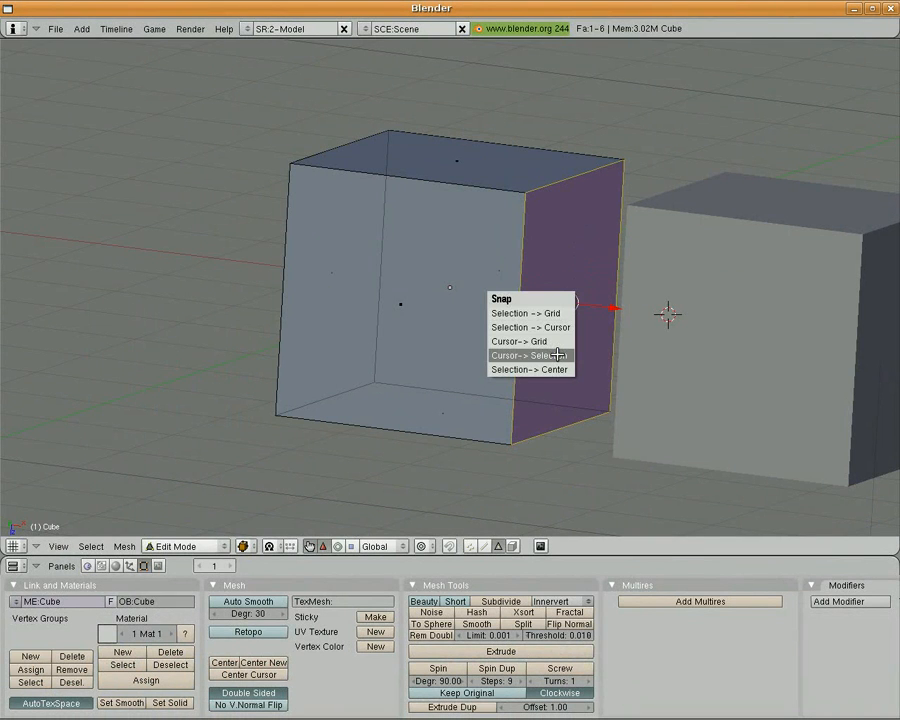
Step: Snap the 3D cursor to the left cube's right face and return to Object Mode
left_click(532, 356)
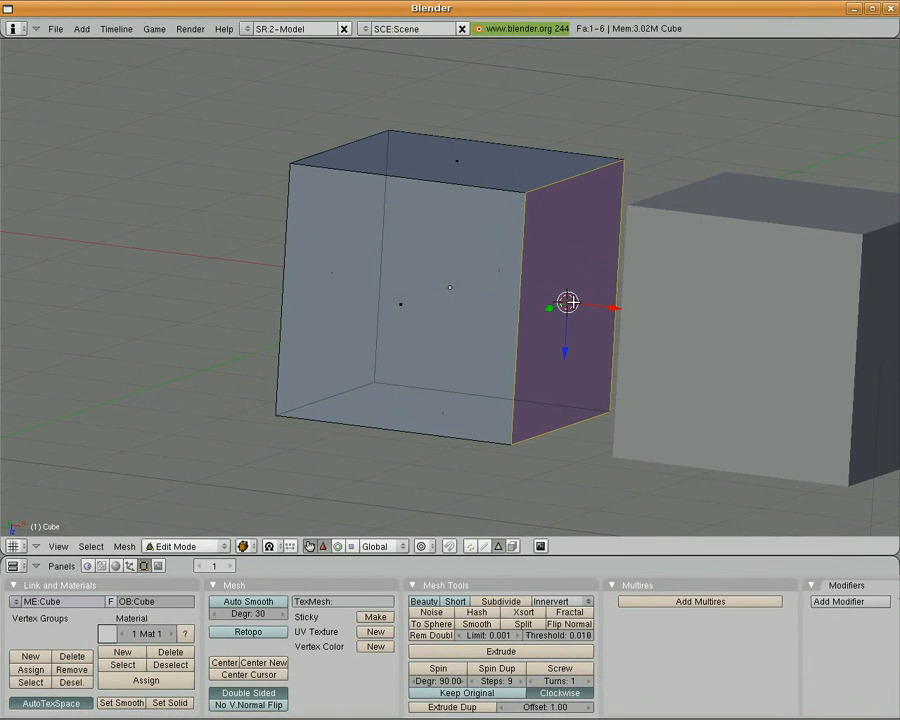
mouse_move(548, 320)
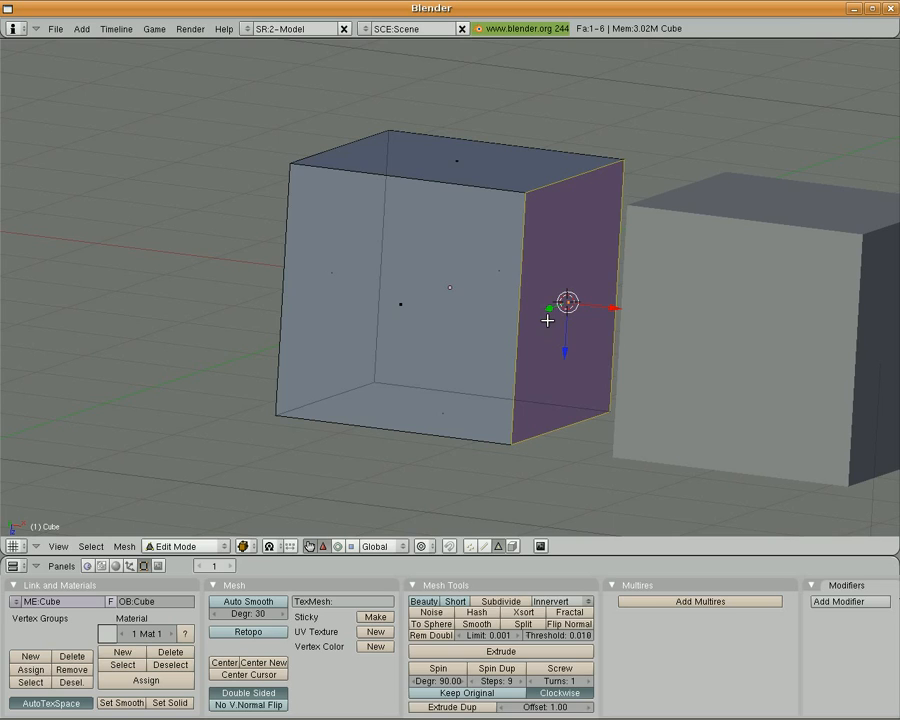
left_click(184, 546)
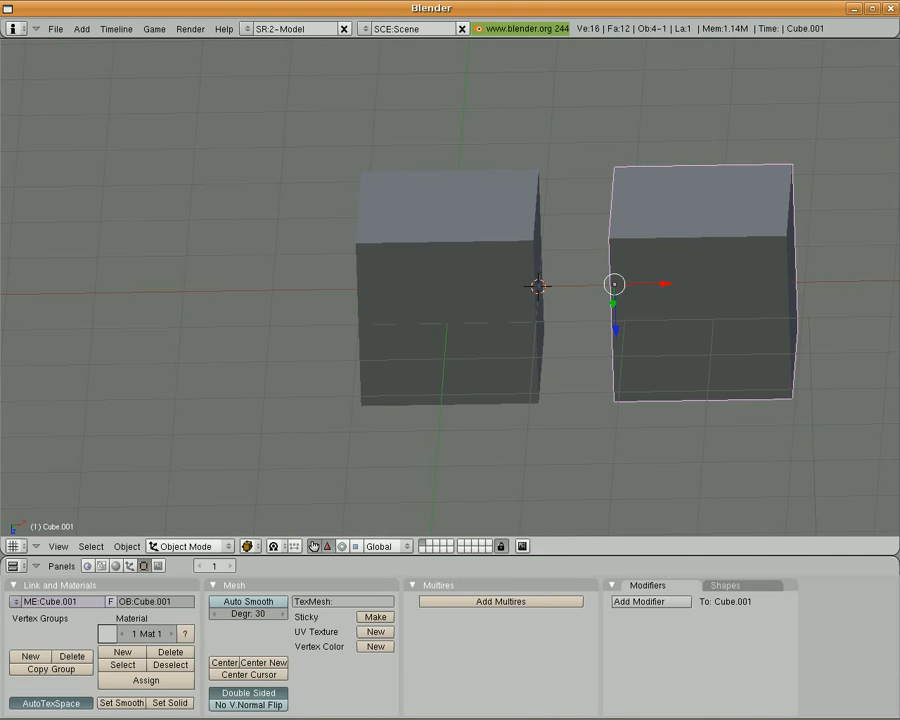
mouse_move(620, 218)
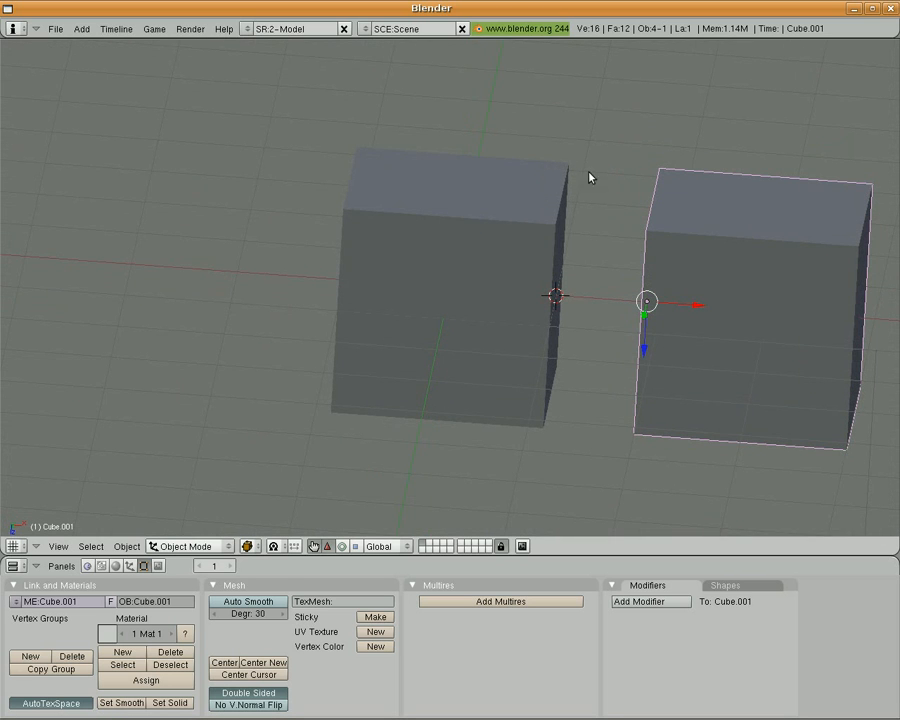
Step: Enter new location values in Transform Properties so the left cube sits flush against the right cube
key("N")
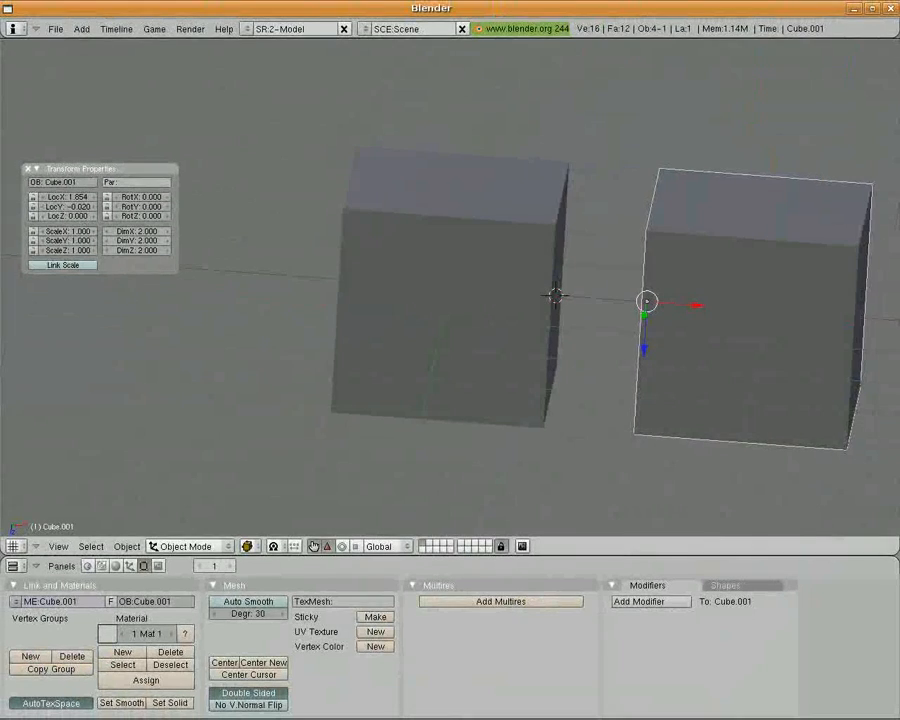
left_click(450, 290)
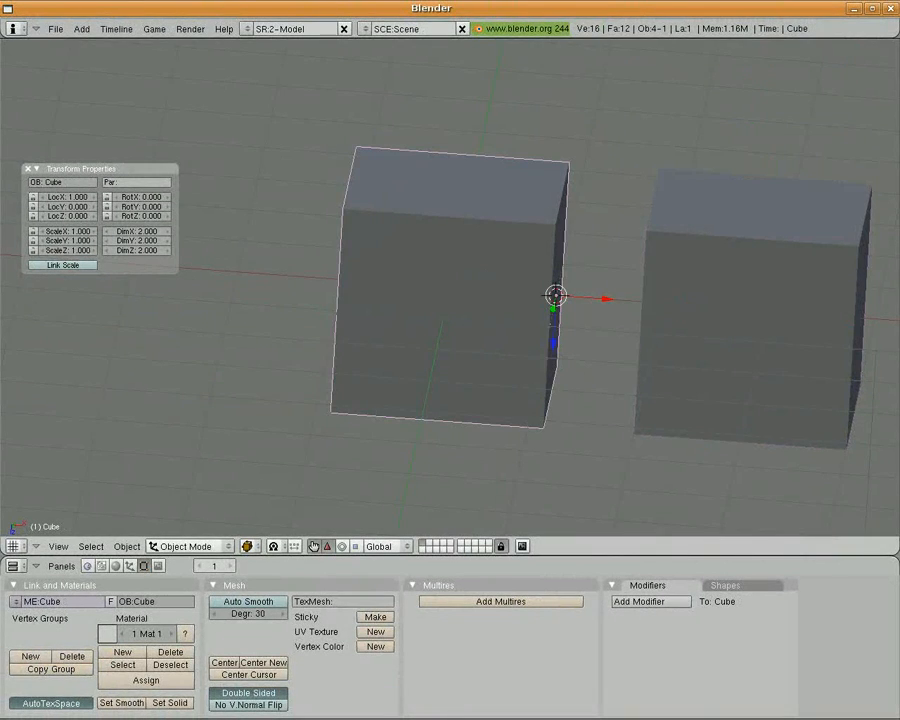
left_click(744, 300)
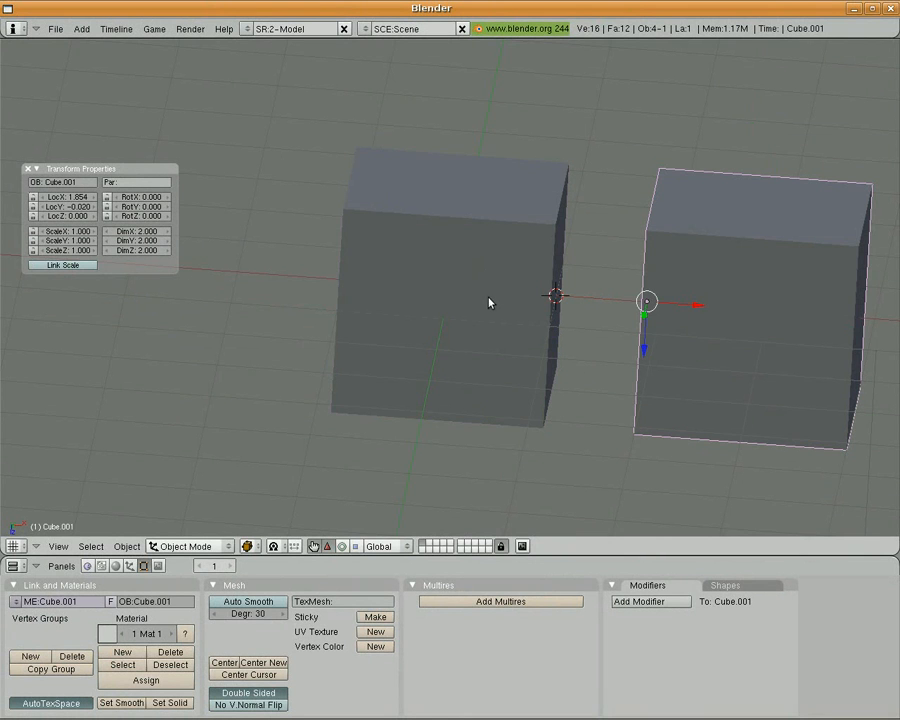
mouse_move(494, 272)
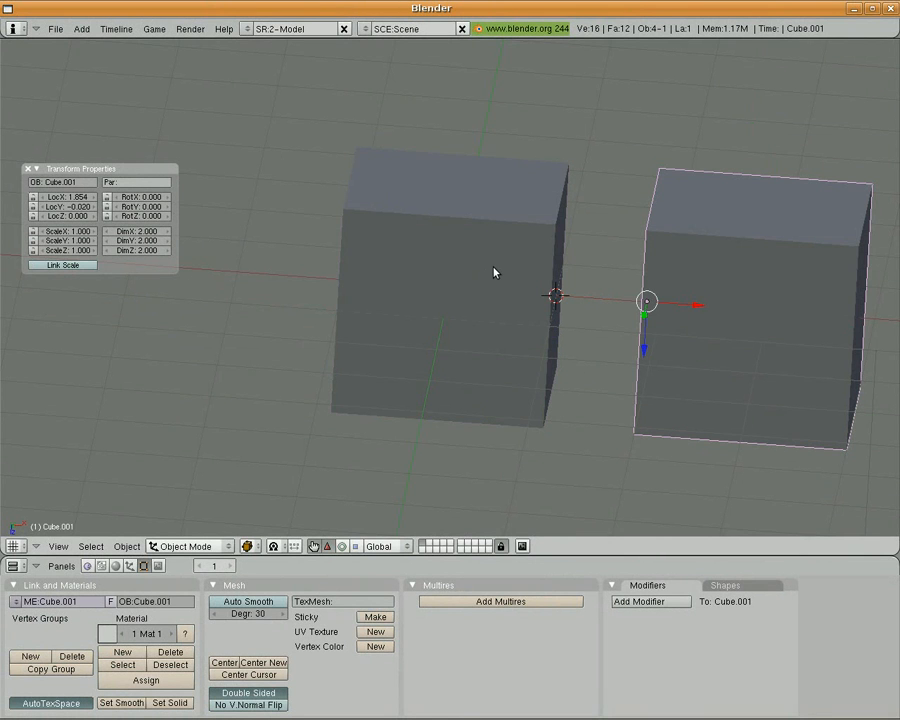
left_click(450, 300)
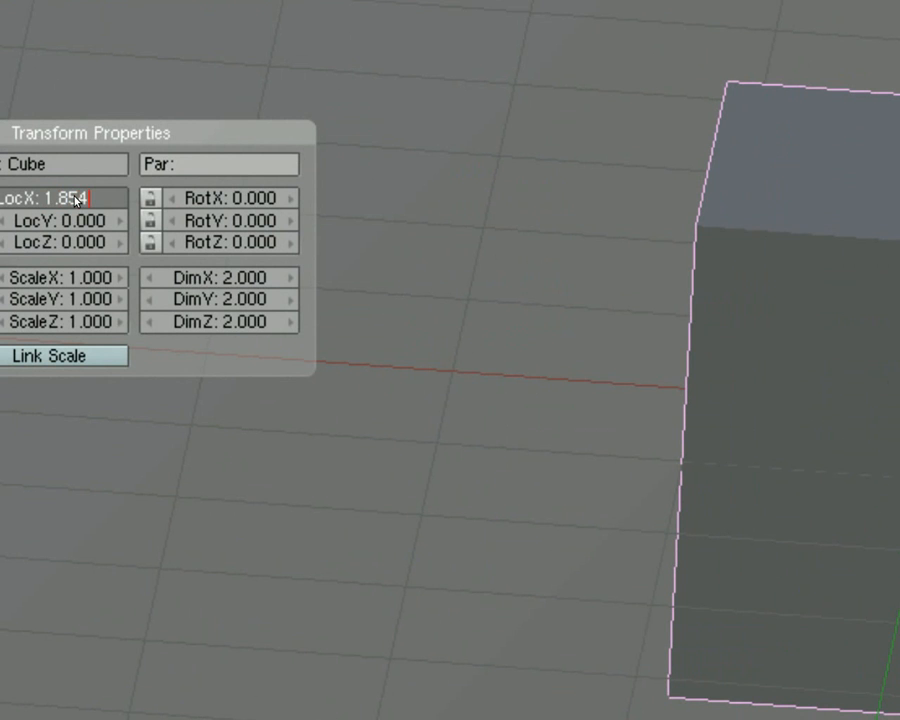
key("Enter")
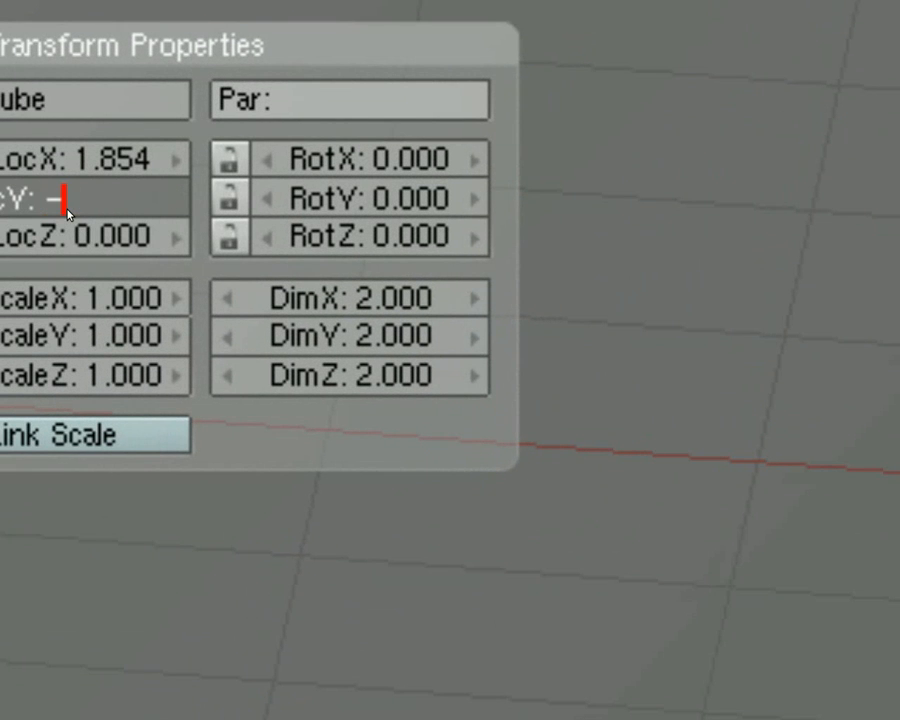
type("020")
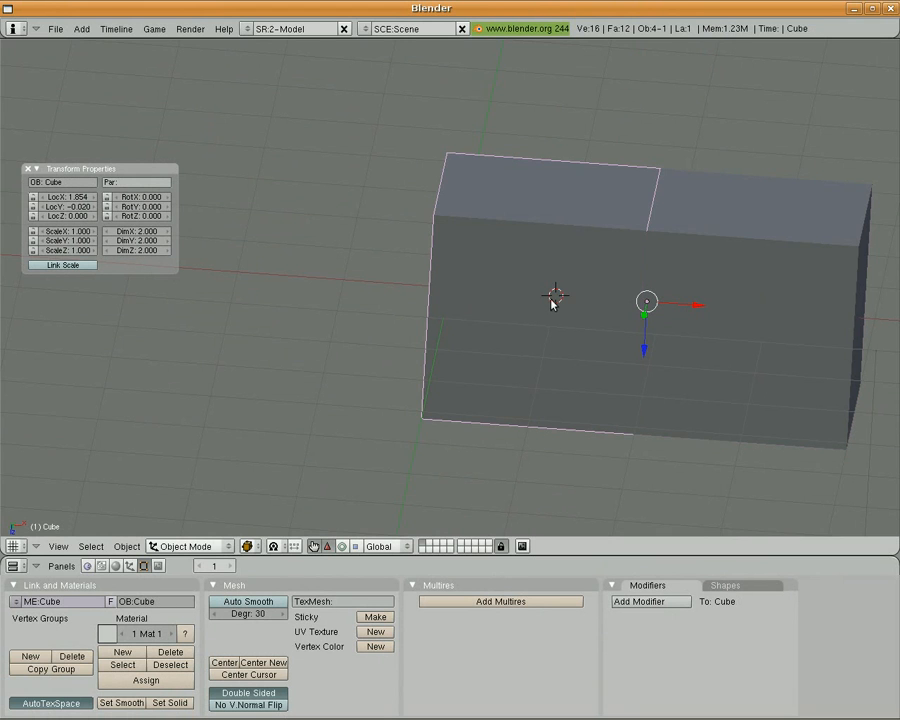
mouse_move(748, 296)
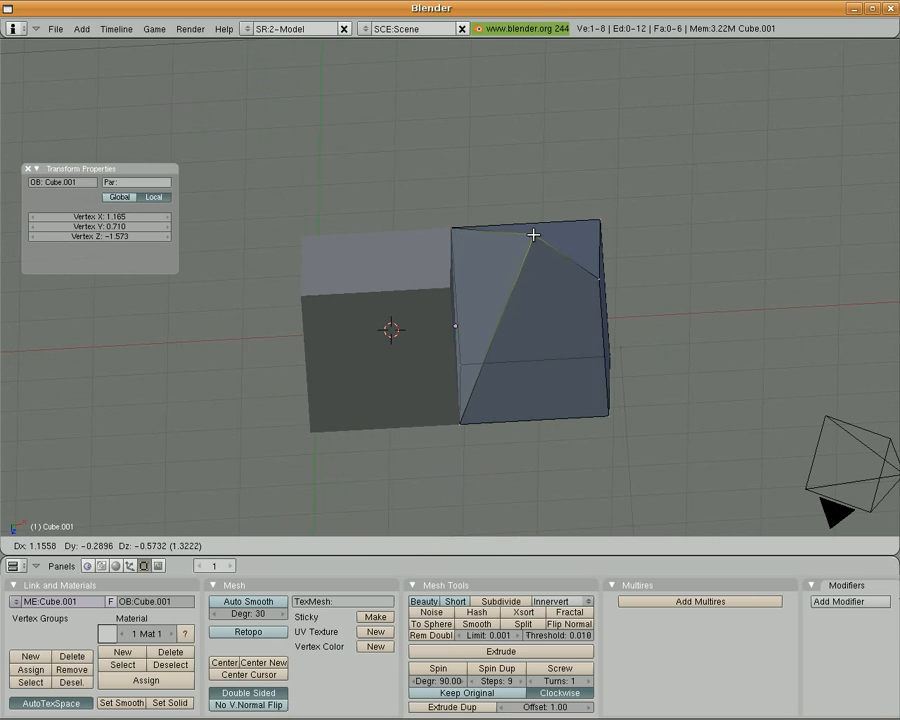
Step: Grab the second cube's corner vertices and snap them onto the first cube's corners
left_click_drag(532, 236, 712, 178)
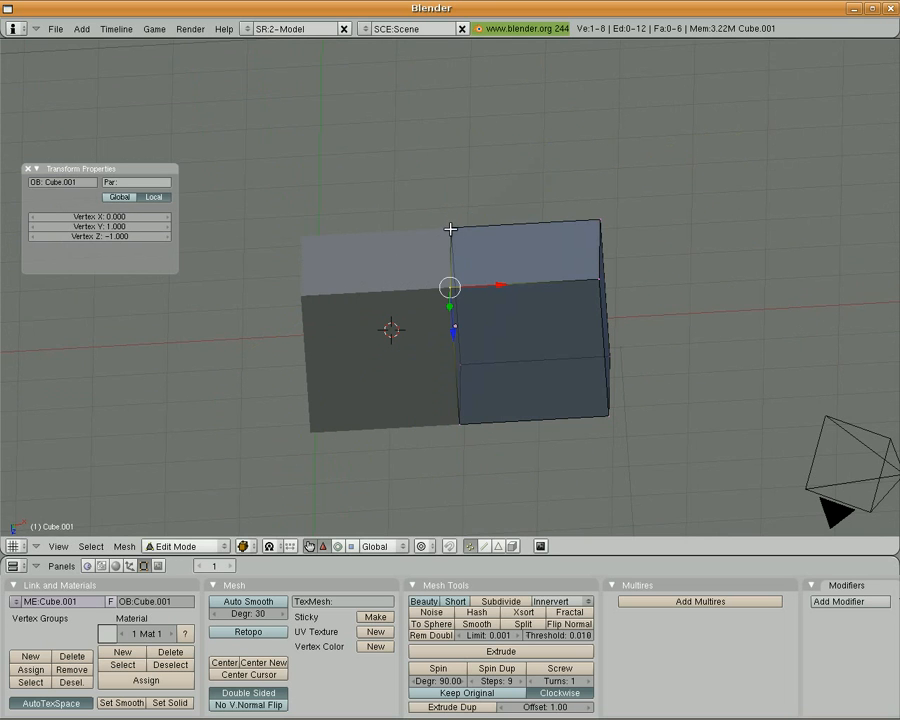
left_click_drag(450, 230, 690, 200)
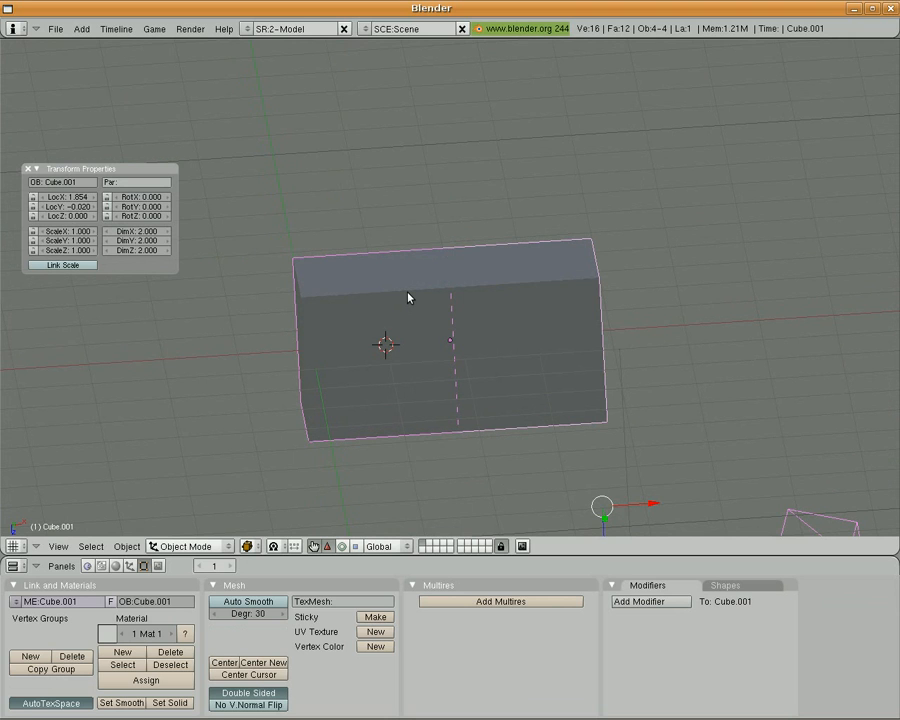
Step: Join the two selected cubes into one mesh with Ctrl+J and enter Edit Mode
key("ctrl+j")
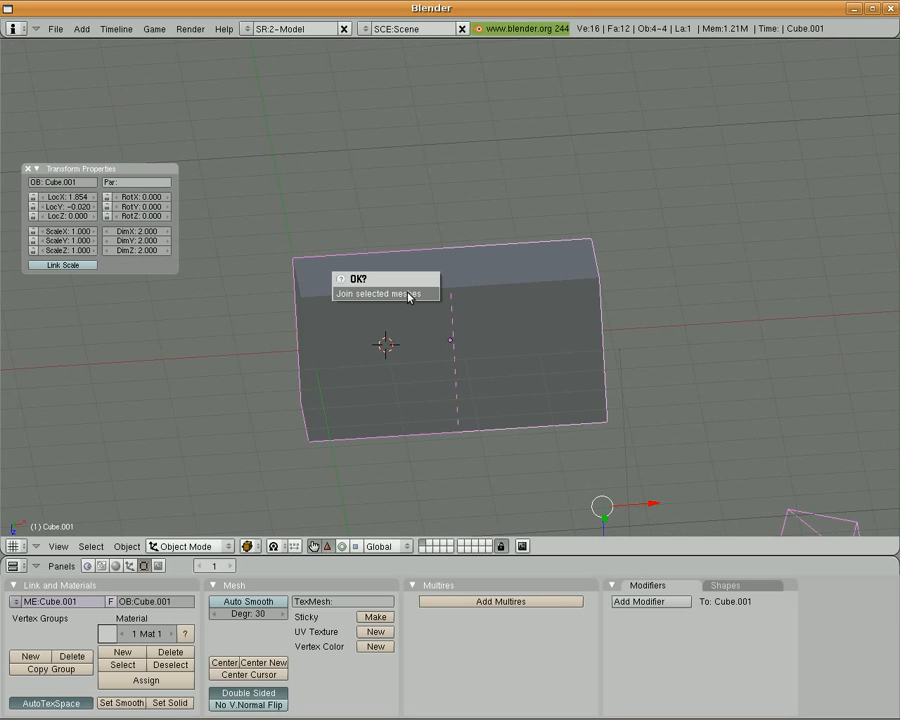
left_click(384, 294)
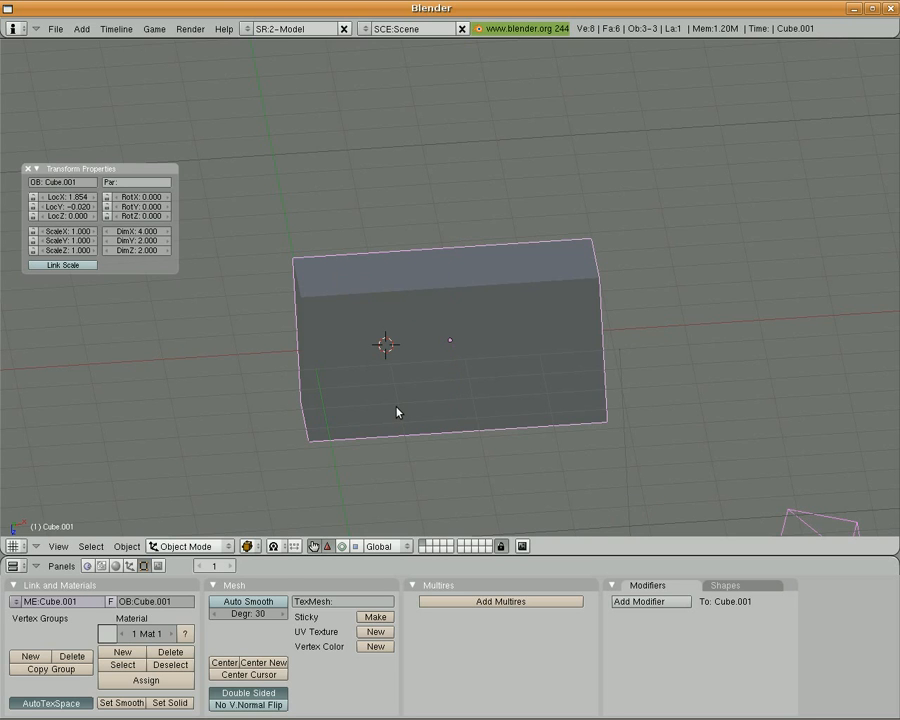
key("Tab")
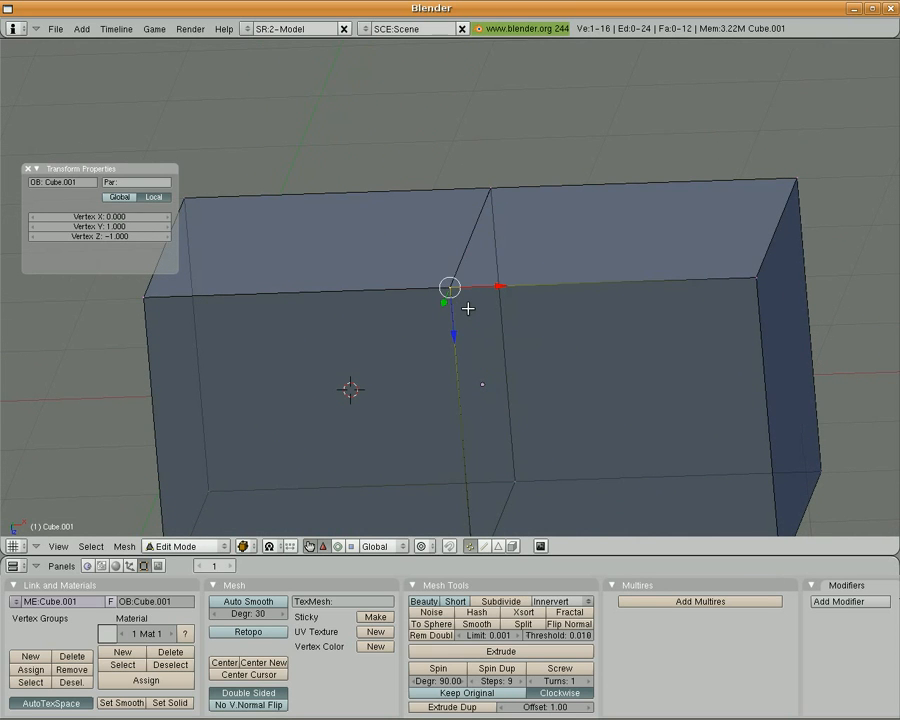
Step: Move a seam vertex away to reveal the doubled vertices where the cubes meet
left_click_drag(450, 288, 728, 248)
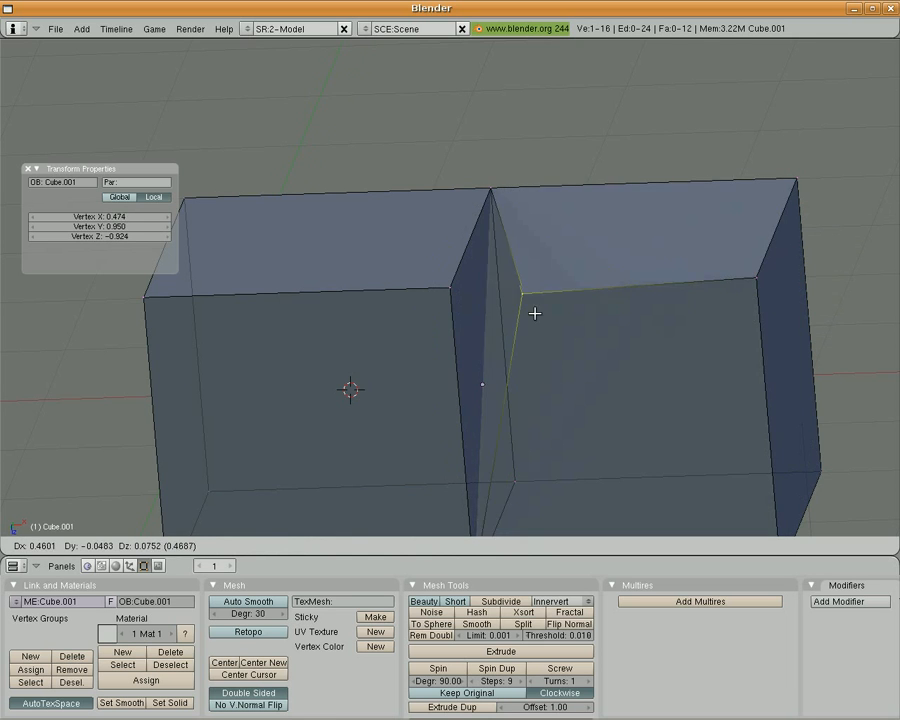
left_click_drag(524, 296, 664, 296)
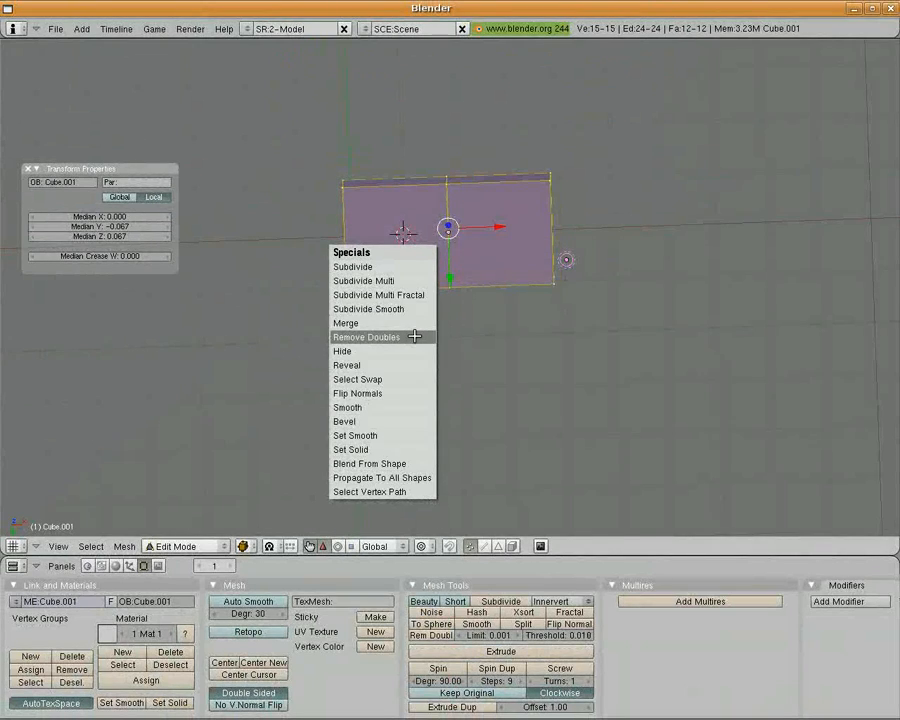
Step: Run Remove Doubles from the Specials menu to merge the overlapping seam vertices
left_click(366, 336)
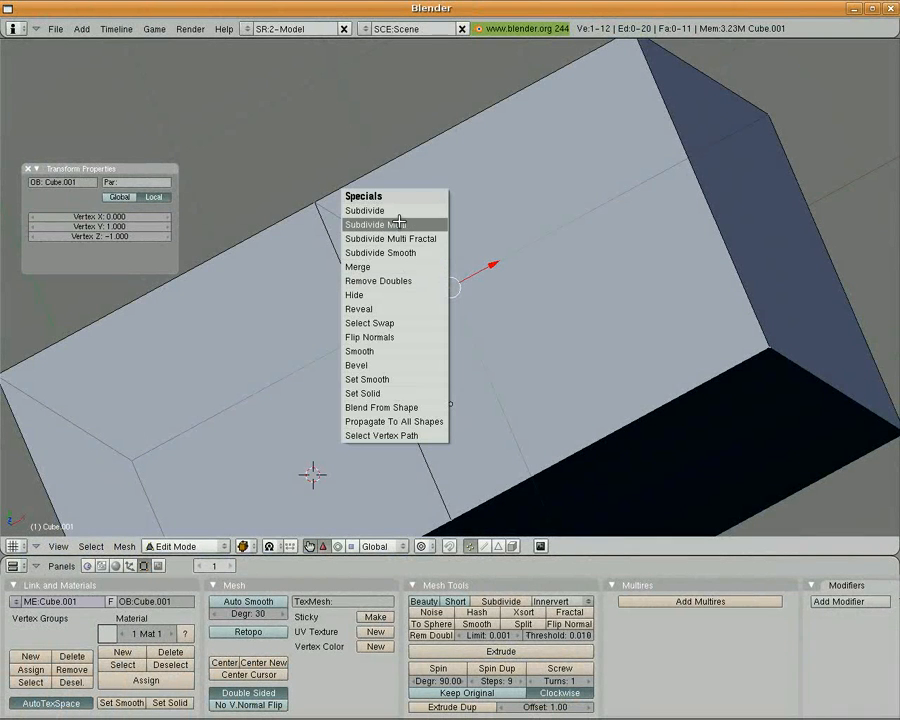
mouse_move(390, 238)
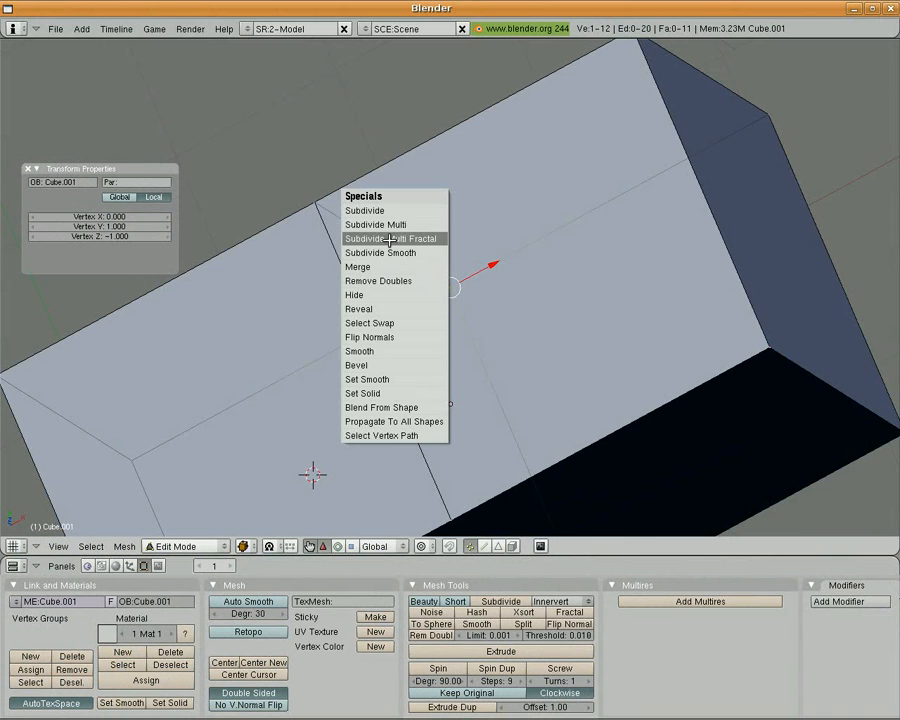
mouse_move(378, 280)
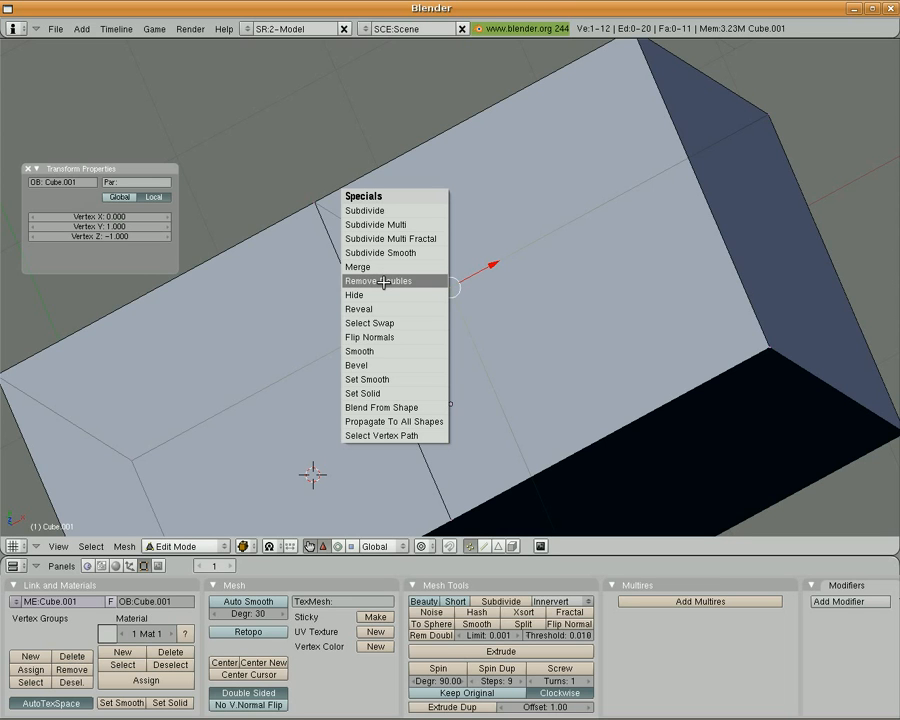
Step: Run Remove Doubles again, leaving the joined mesh at twelve vertices
left_click(376, 280)
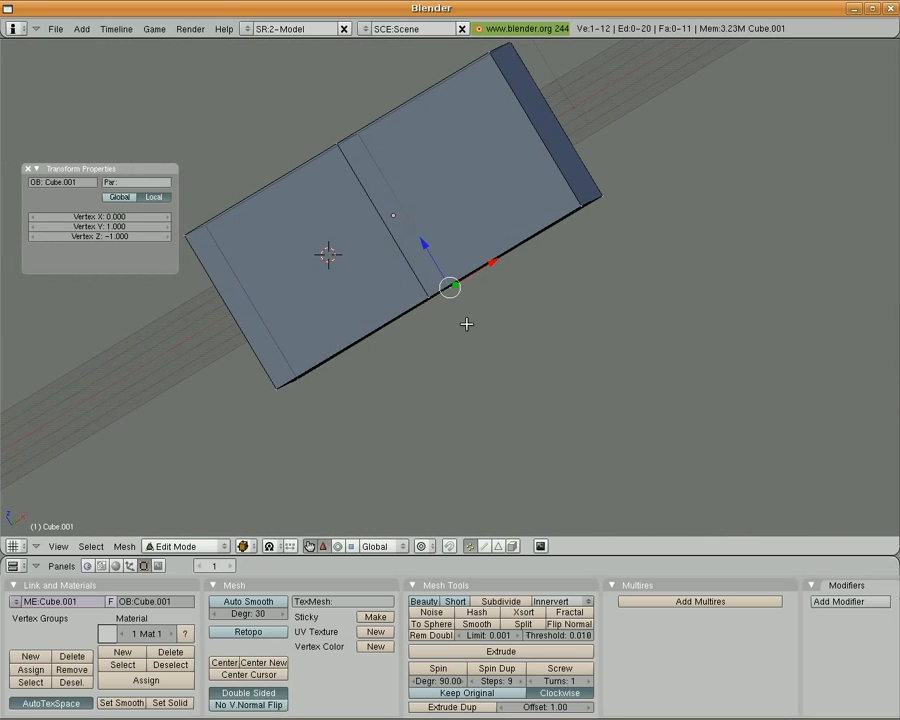
mouse_move(458, 352)
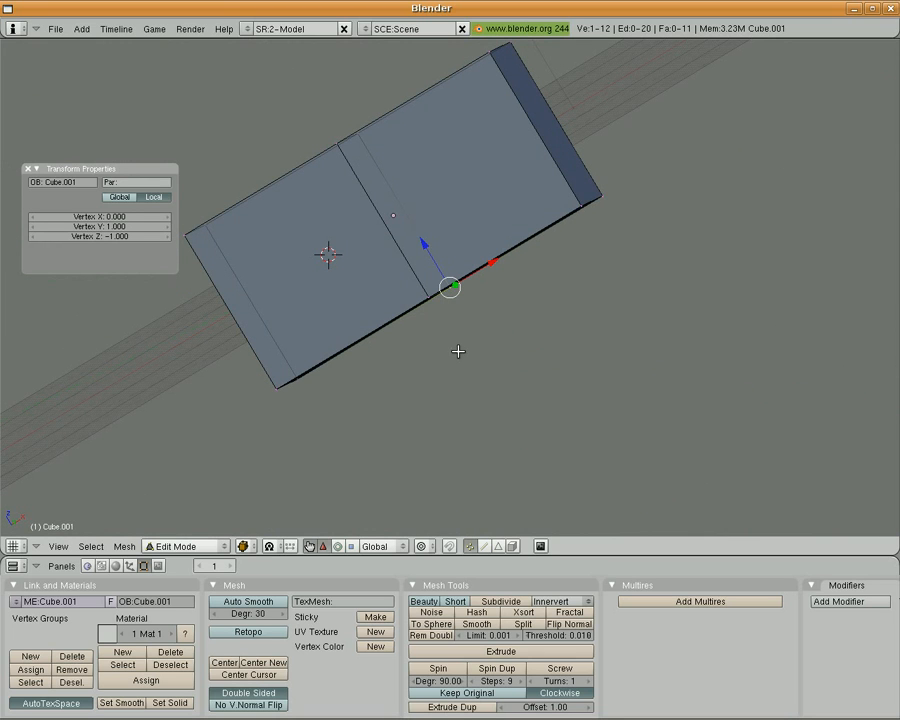